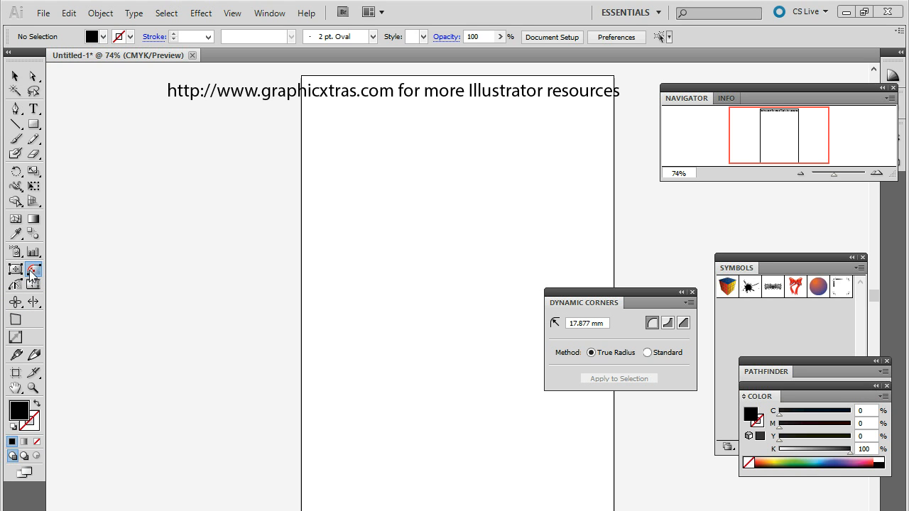
mouse_move(34, 276)
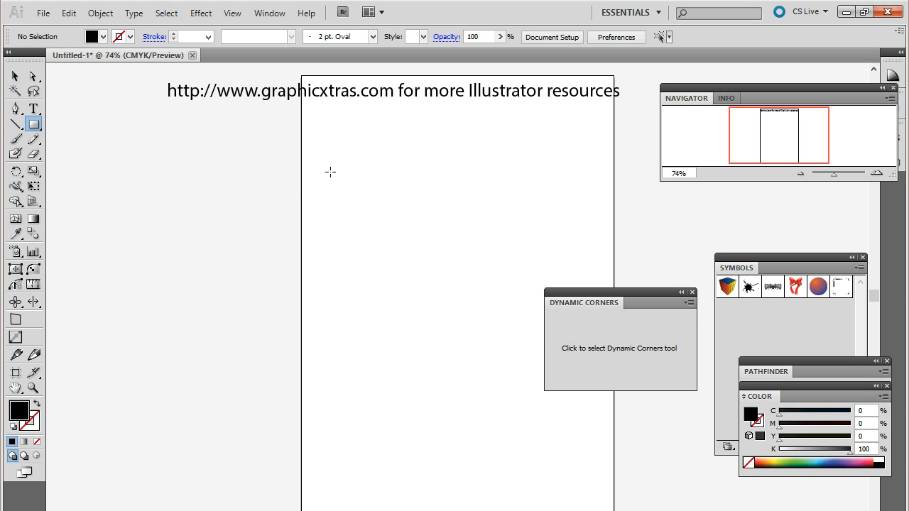
Draw a black rectangle across the page's left edge and ready the Dynamic Corners tool
left_click_drag(220, 183, 448, 338)
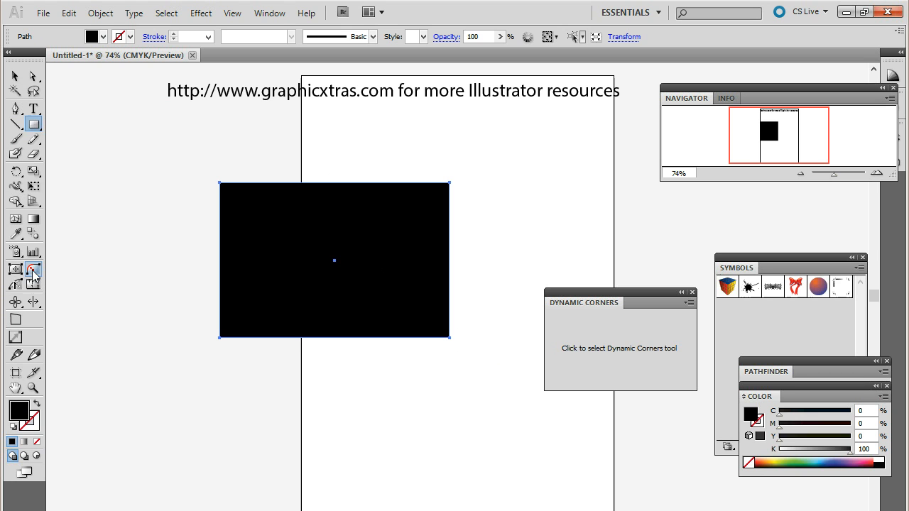
left_click(33, 272)
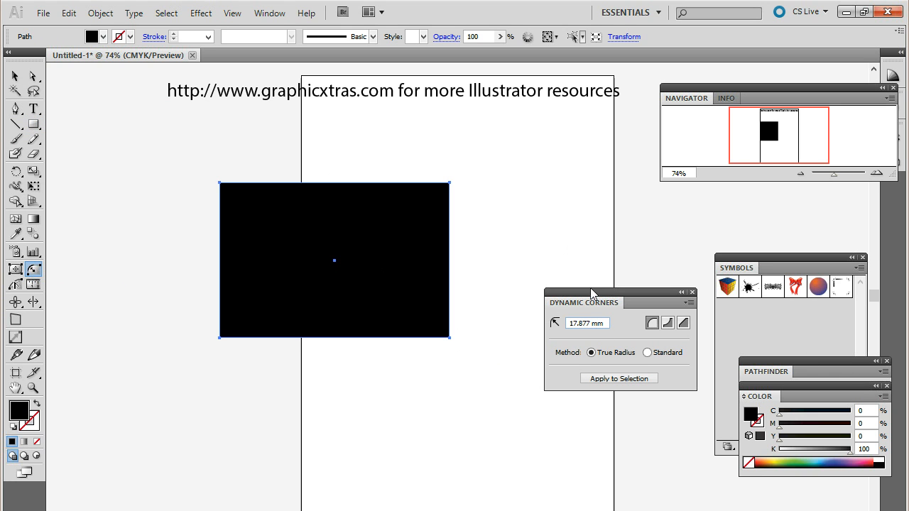
left_click_drag(593, 294, 518, 262)
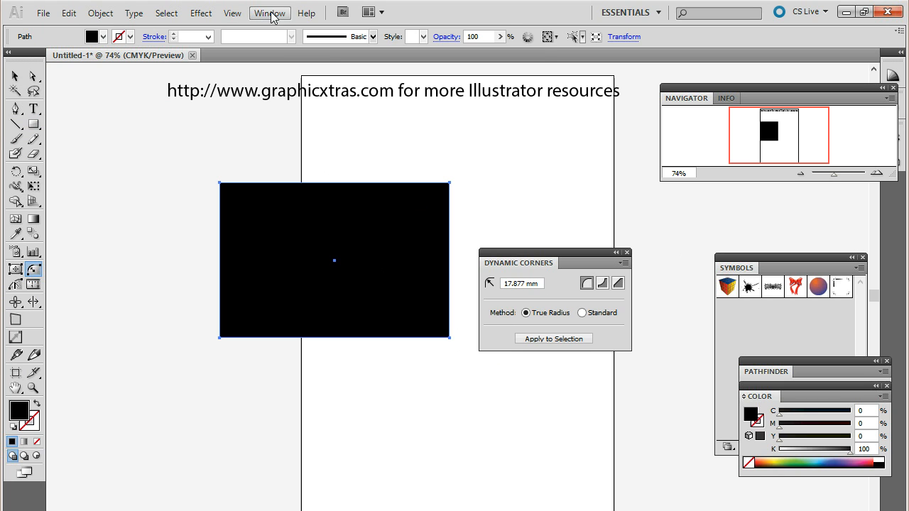
left_click(269, 12)
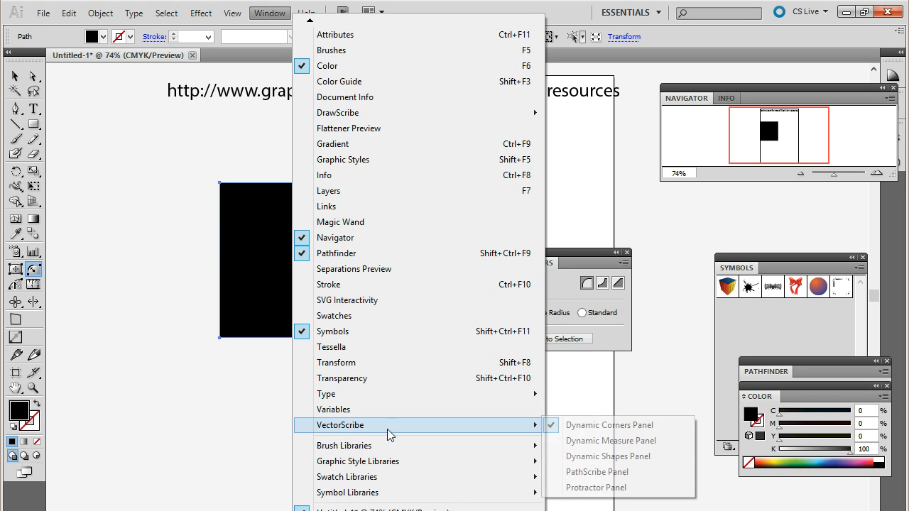
mouse_move(627, 432)
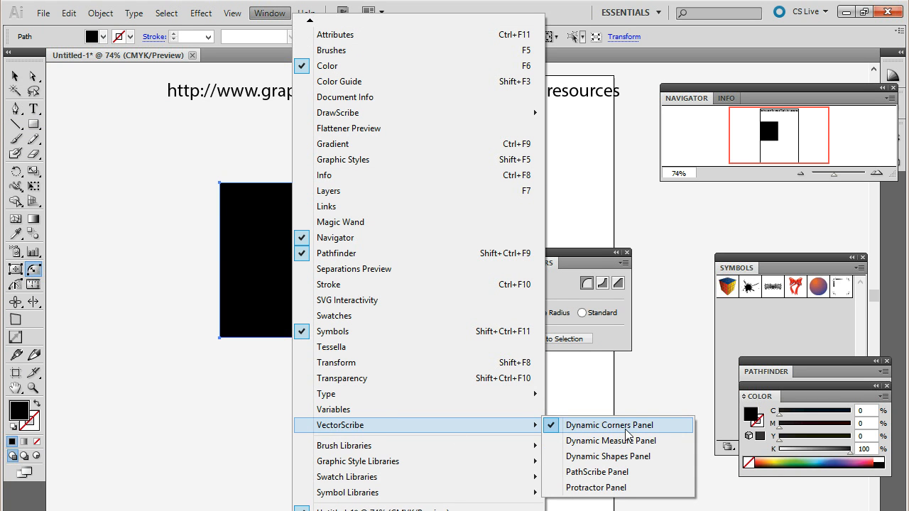
left_click(608, 425)
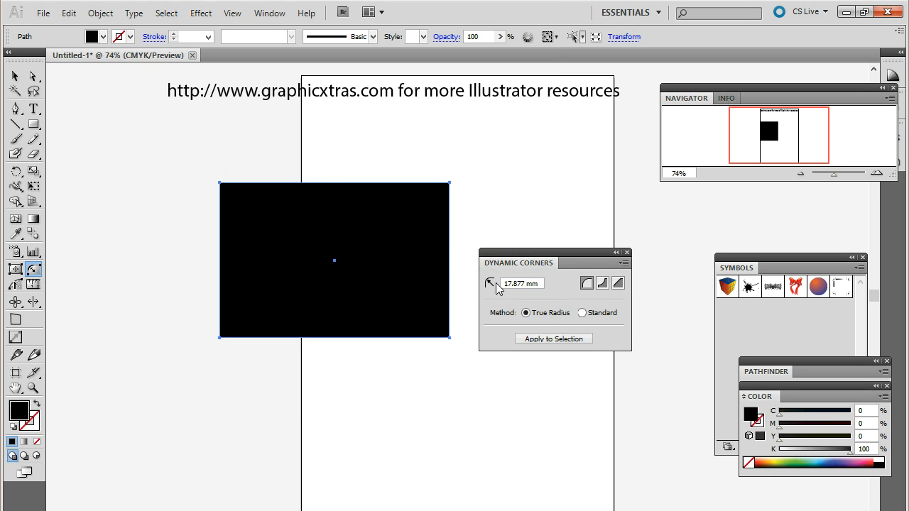
mouse_move(486, 286)
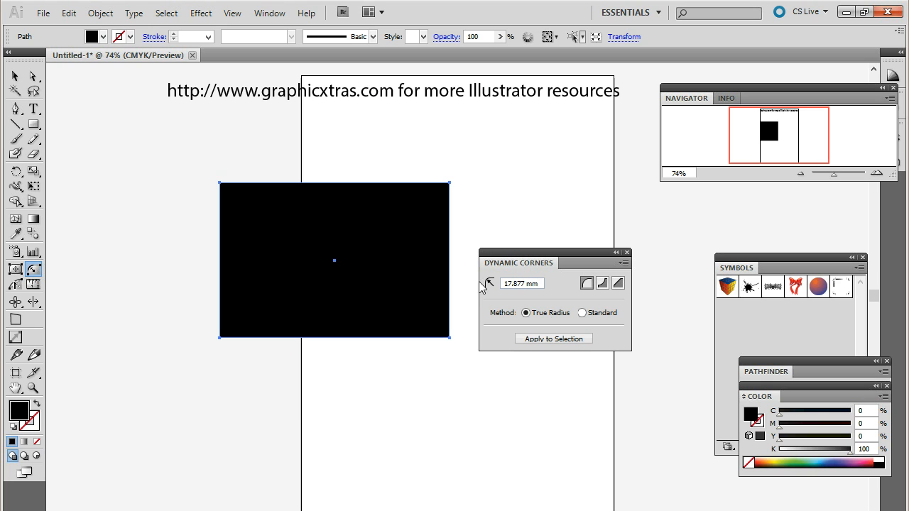
mouse_move(603, 284)
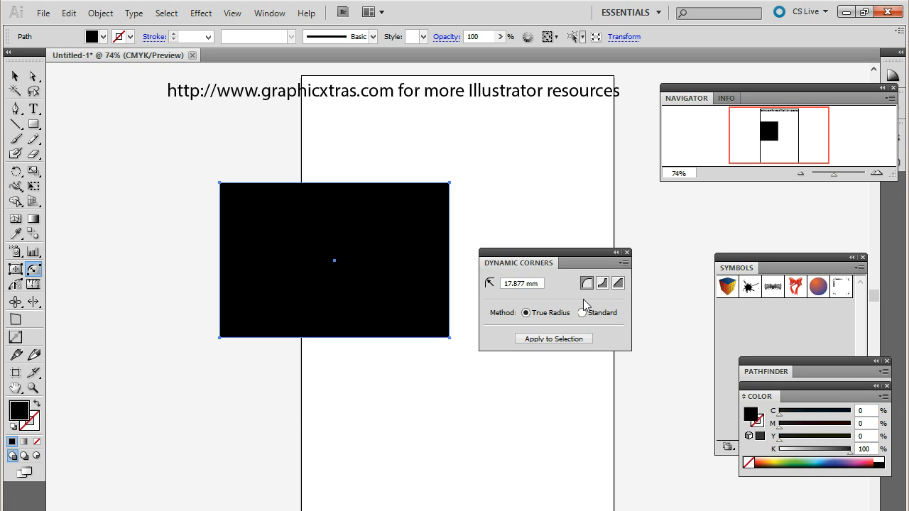
mouse_move(587, 283)
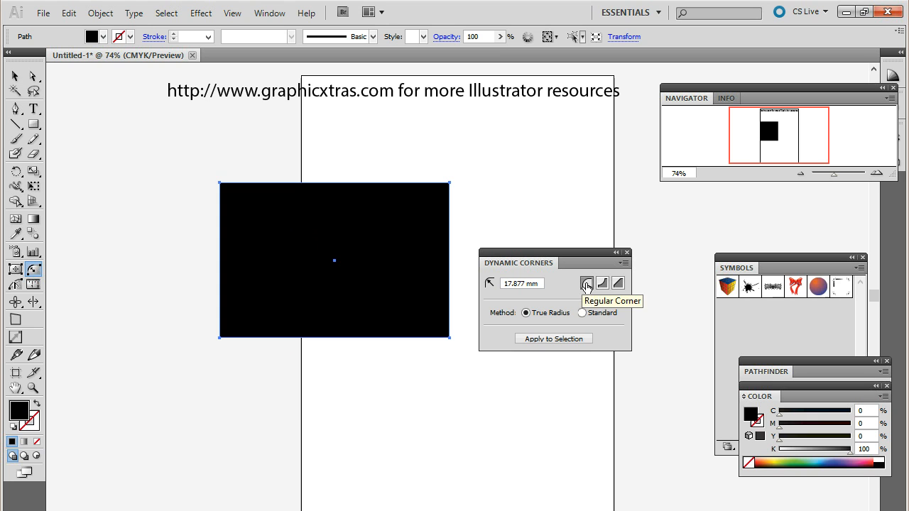
mouse_move(618, 283)
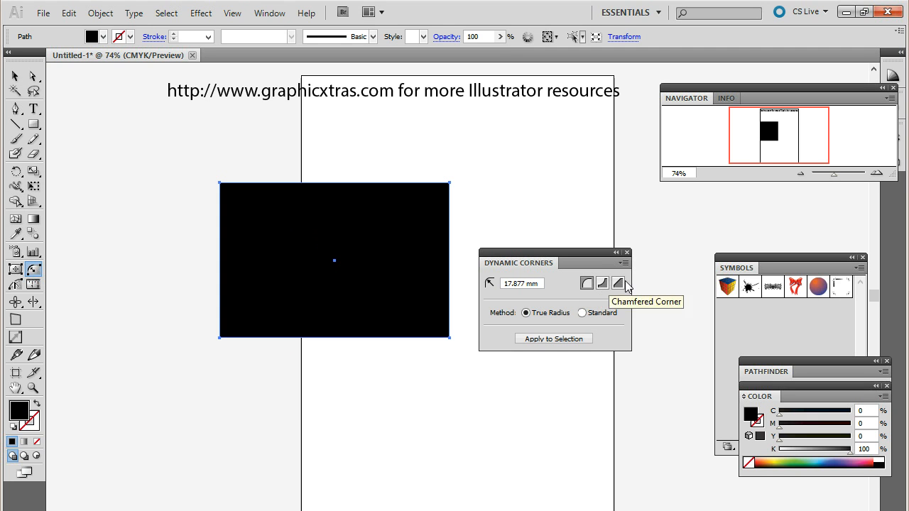
mouse_move(602, 294)
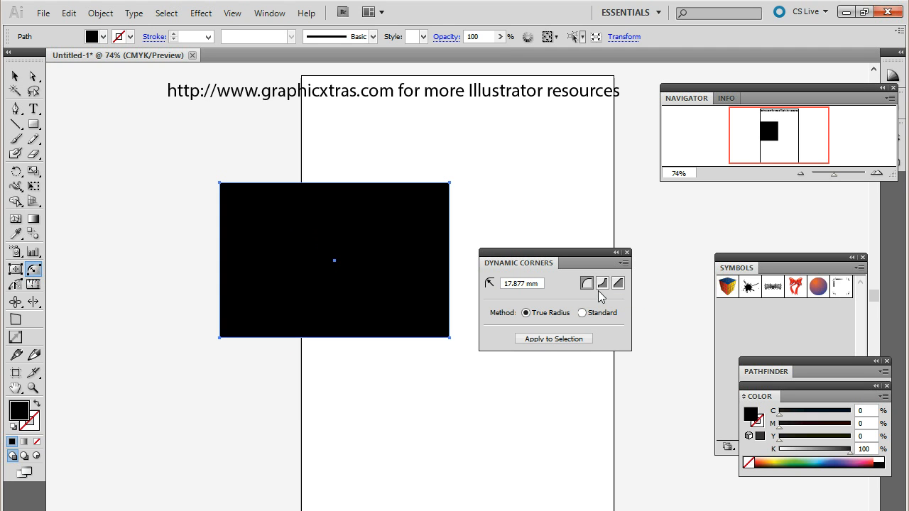
mouse_move(470, 275)
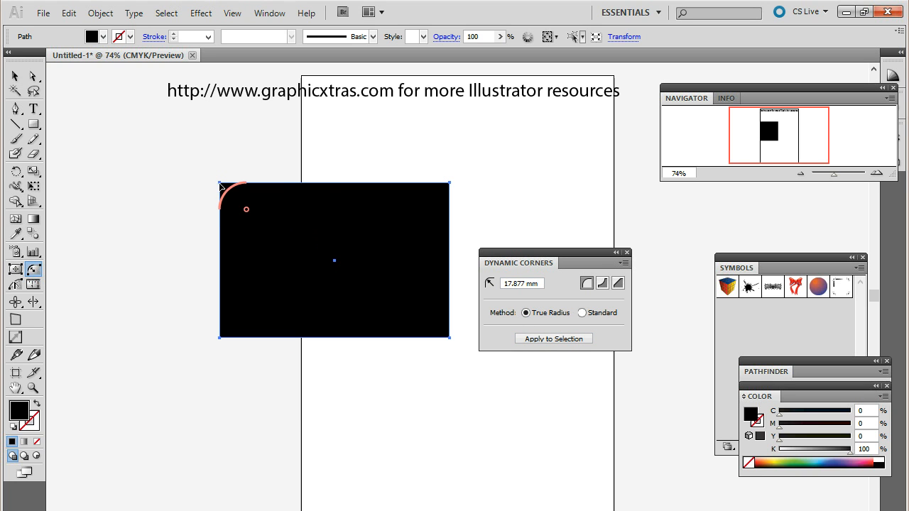
Round the rectangle's top-left, bottom-left and bottom-right corners, then delete the rectangle
left_click_drag(246, 209, 256, 218)
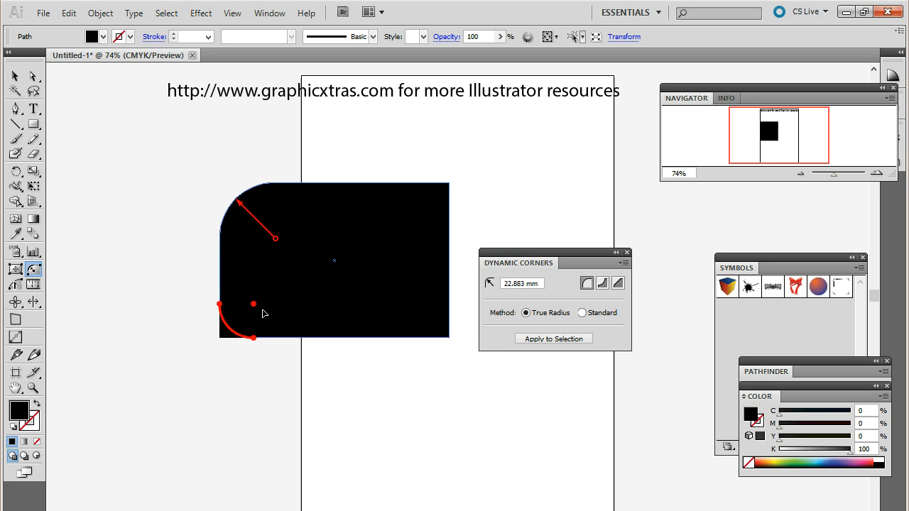
left_click_drag(264, 314, 247, 314)
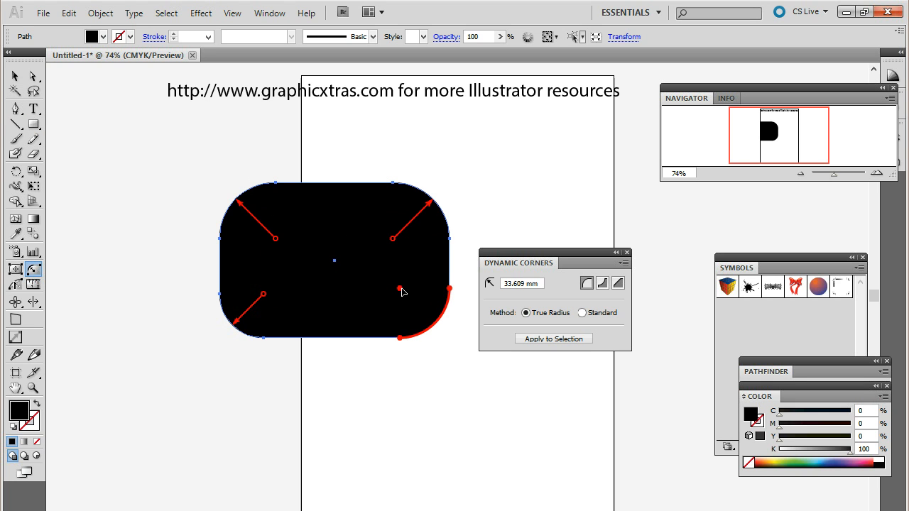
left_click_drag(404, 293, 427, 330)
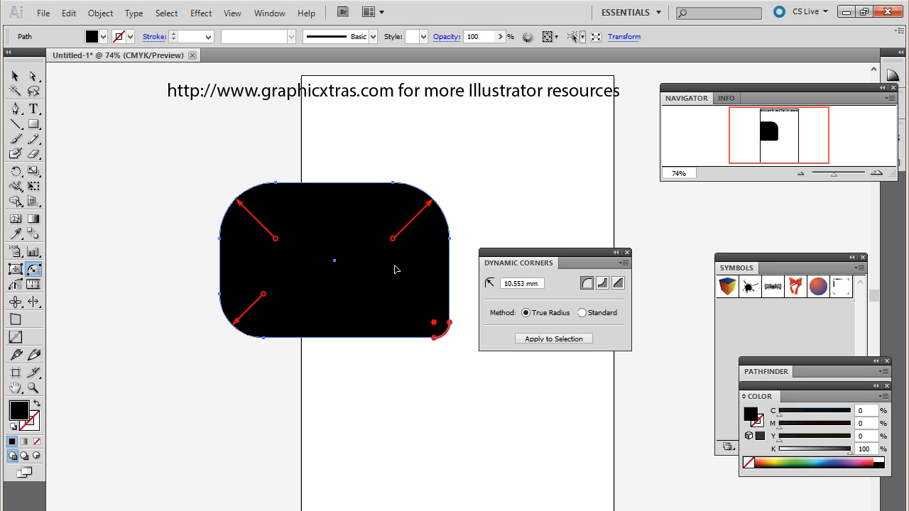
left_click(15, 76)
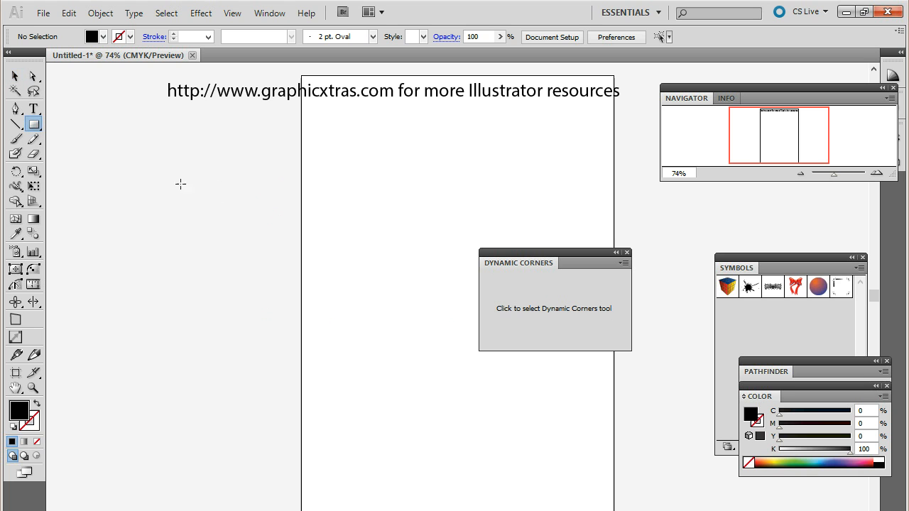
Draw a new black square and round all its corners evenly with Dynamic Corners
left_click_drag(188, 186, 395, 356)
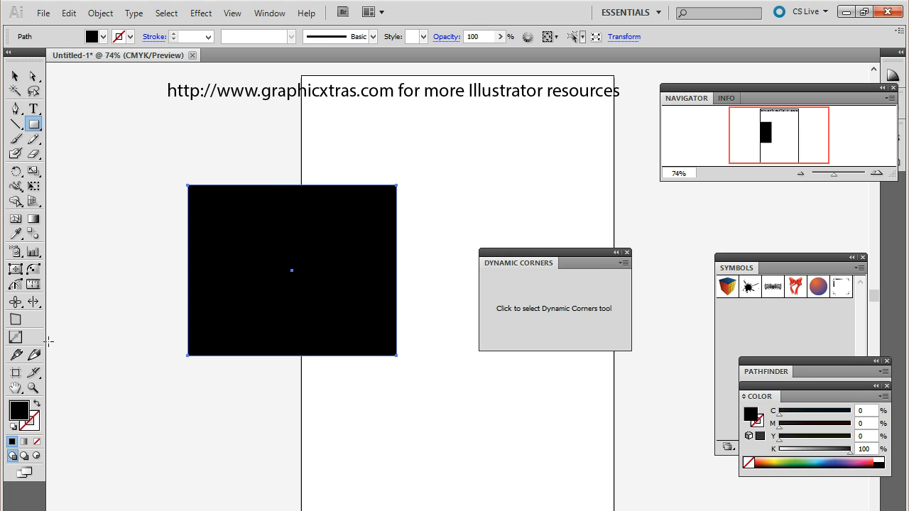
left_click(33, 268)
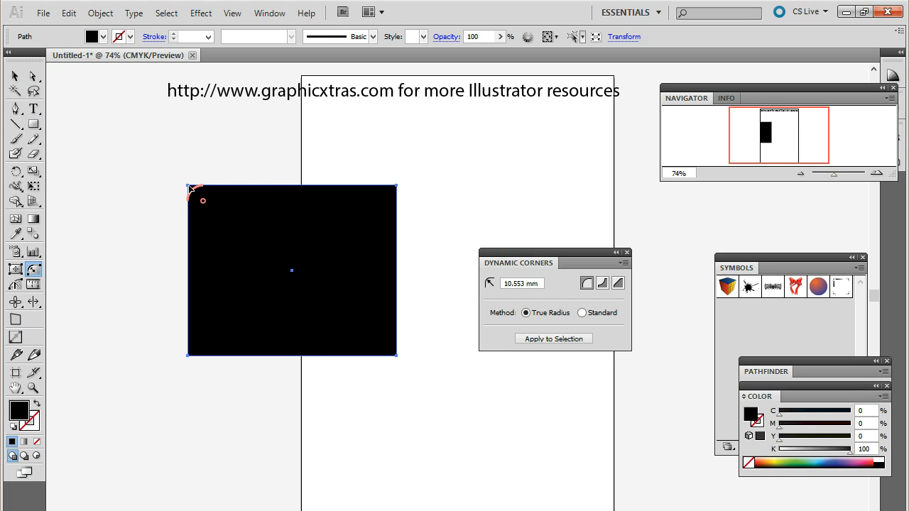
left_click_drag(203, 200, 234, 232)
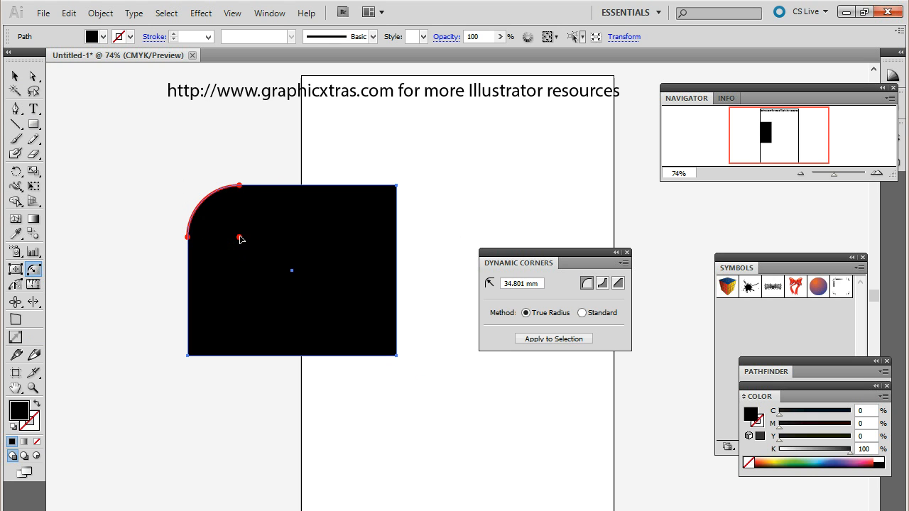
left_click(554, 338)
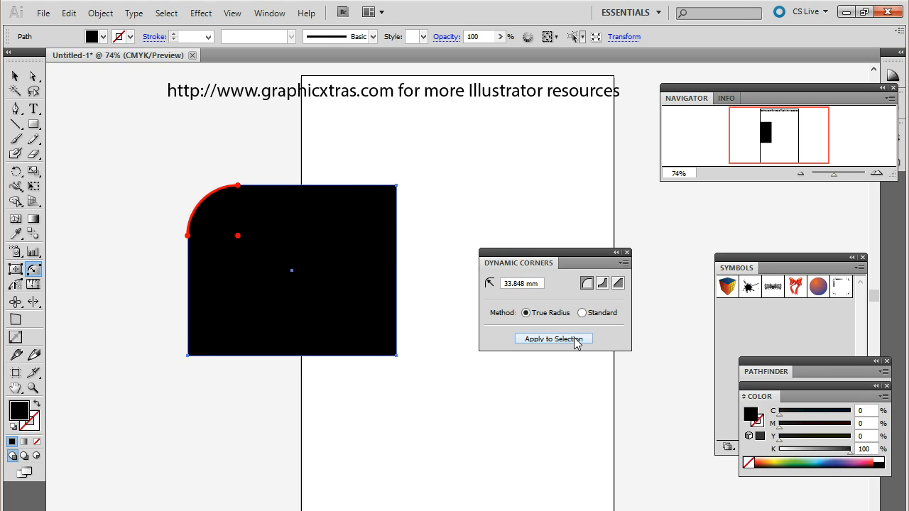
Remove Dynamic Status from the rounded rectangle's corners
left_click(553, 339)
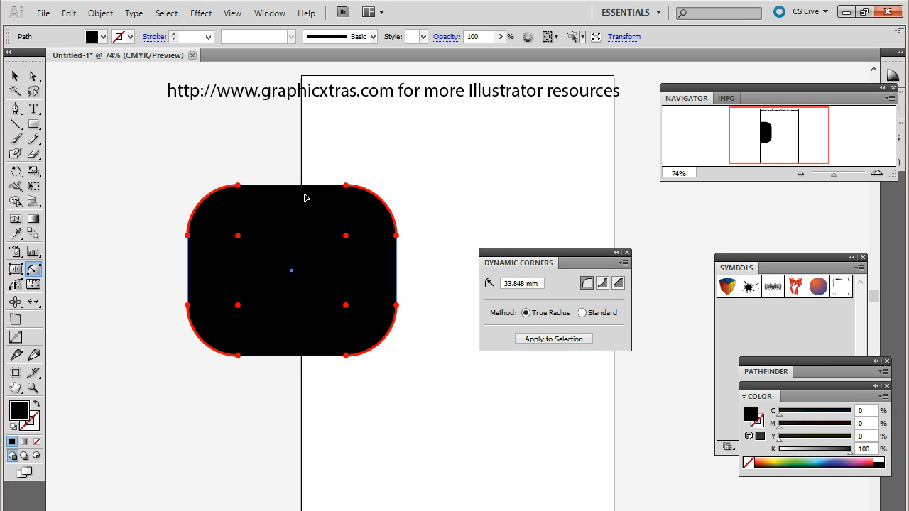
mouse_move(204, 235)
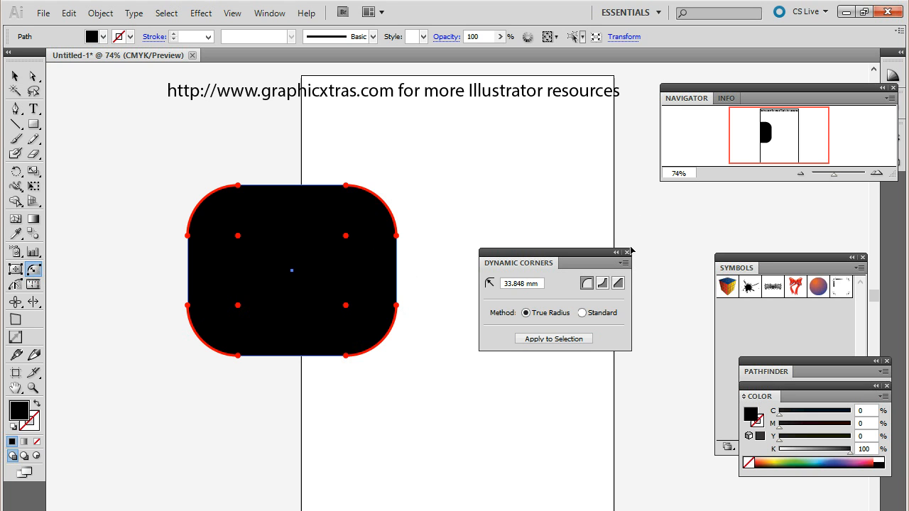
left_click(623, 264)
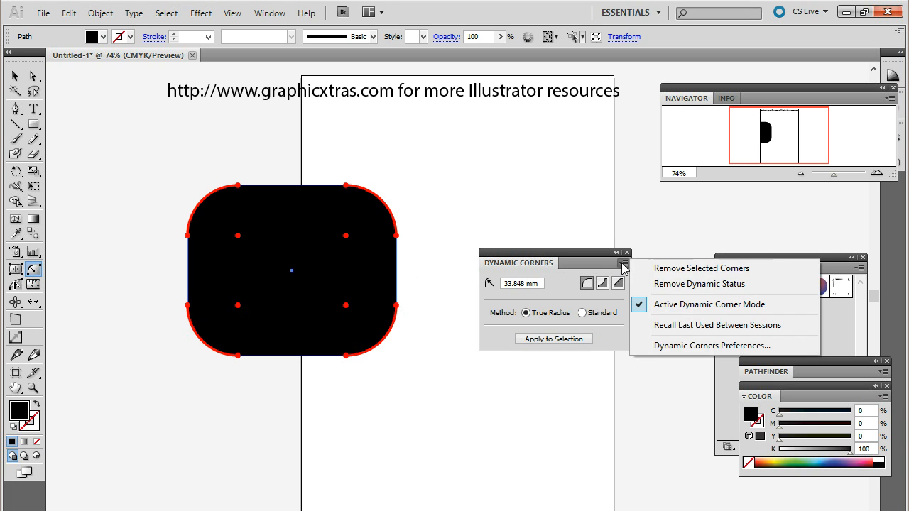
mouse_move(679, 297)
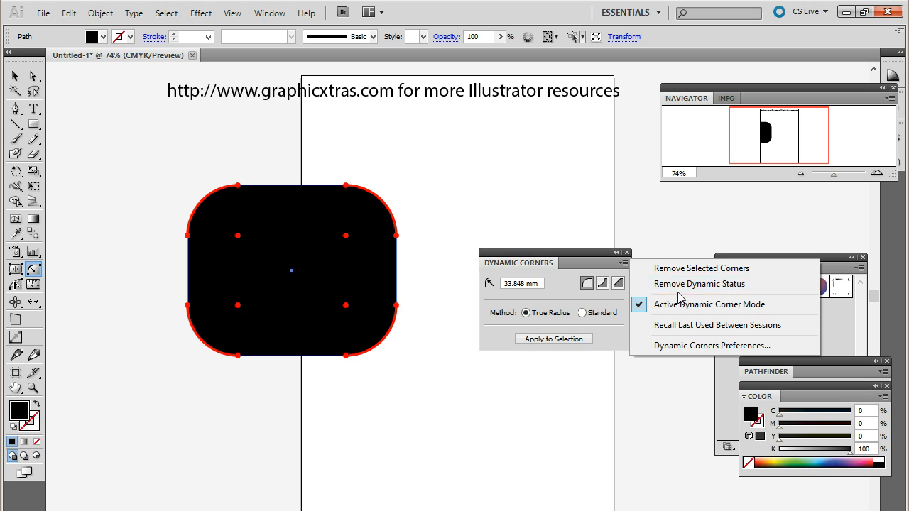
mouse_move(724, 283)
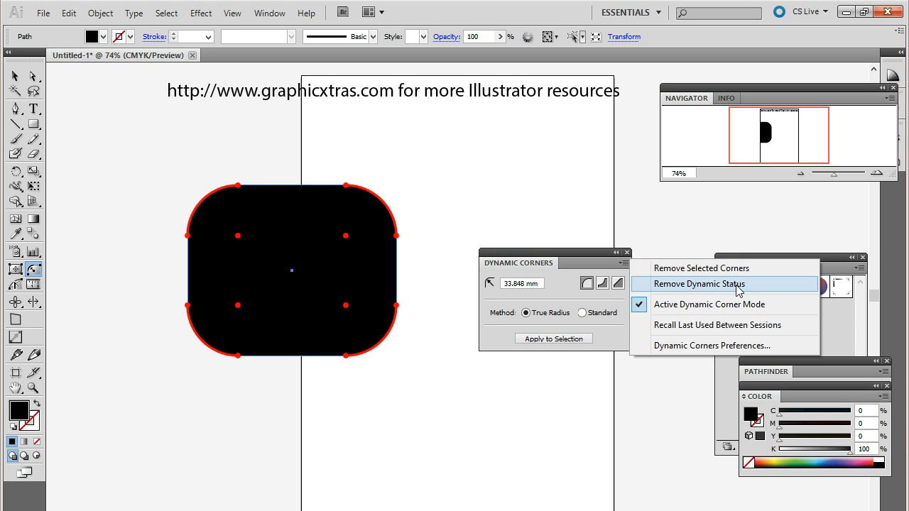
left_click(699, 283)
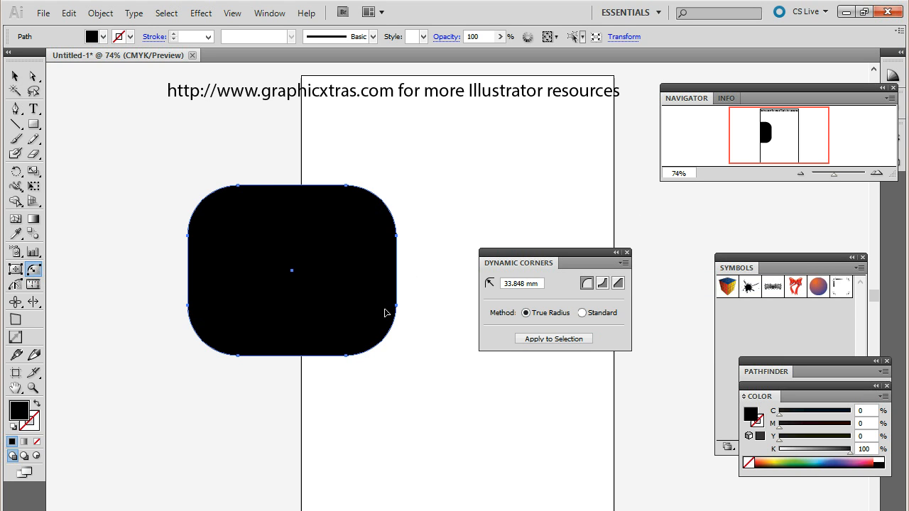
mouse_move(246, 371)
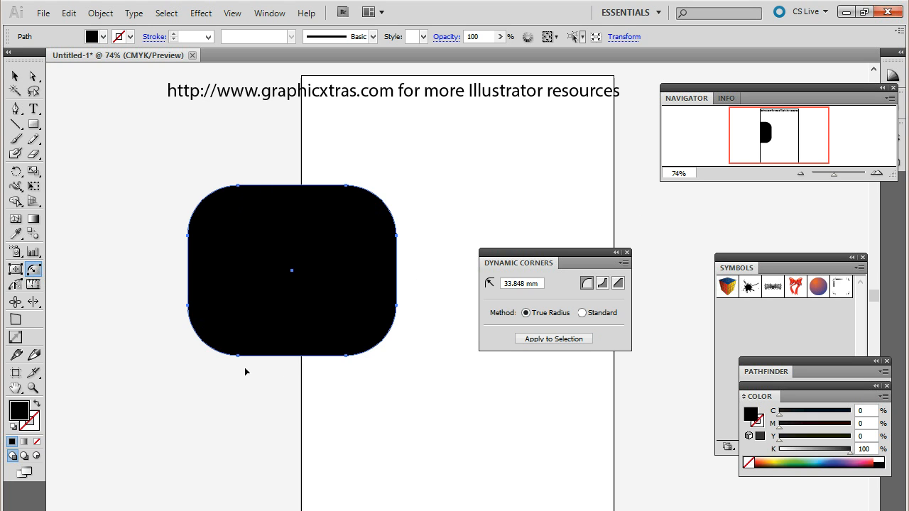
mouse_move(339, 157)
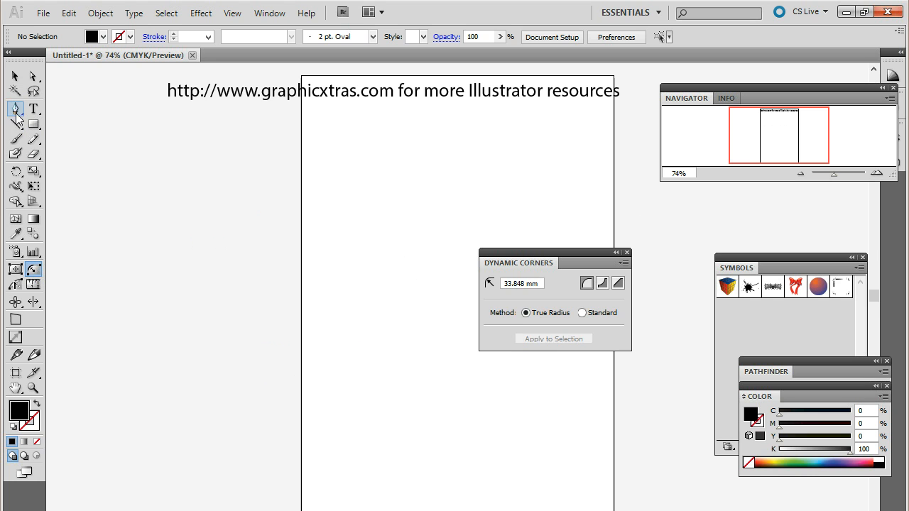
Draw a zigzag path with no fill and a black 4 pt stroke
left_click(15, 109)
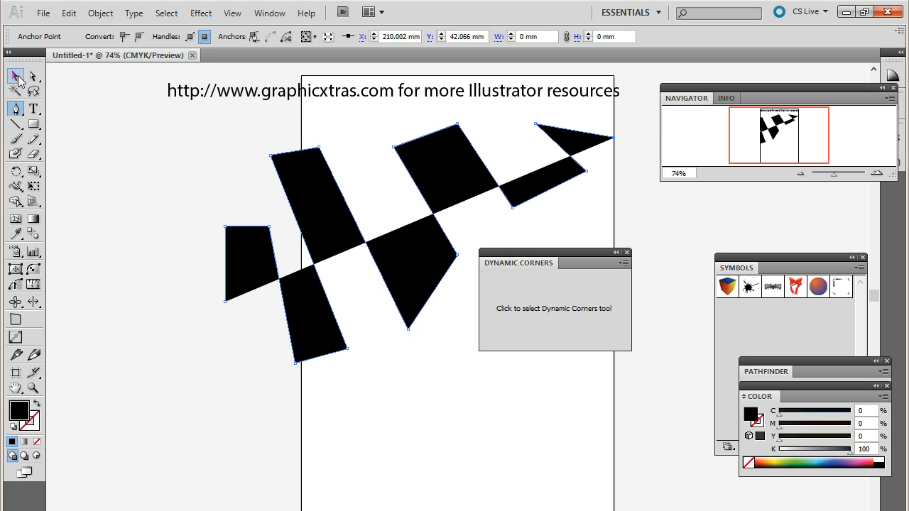
left_click(17, 76)
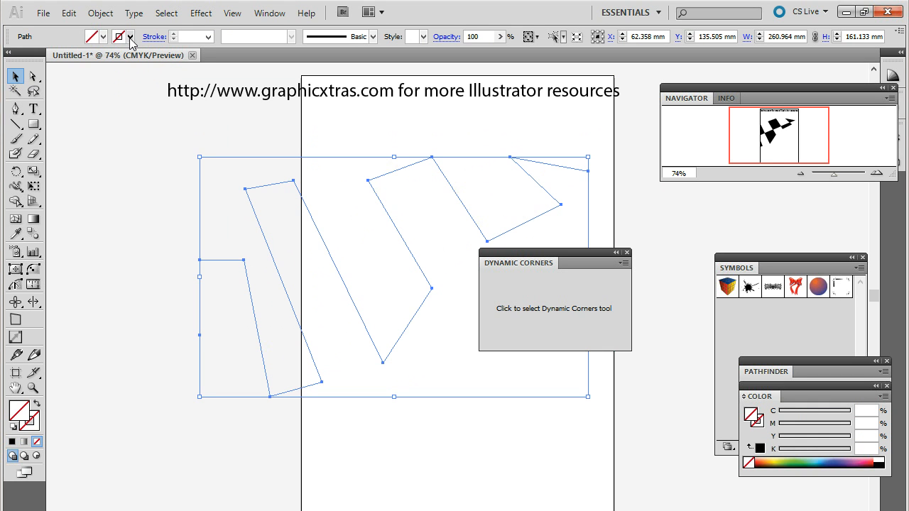
left_click(131, 36)
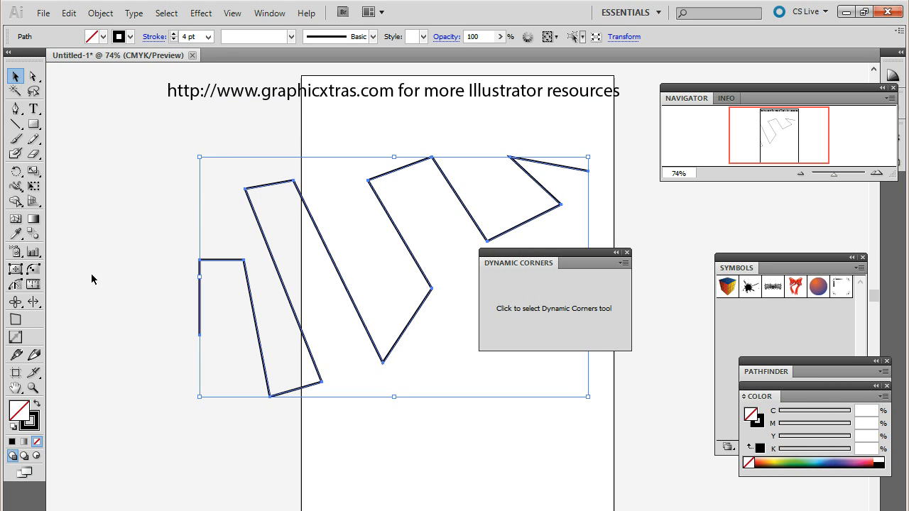
left_click(34, 269)
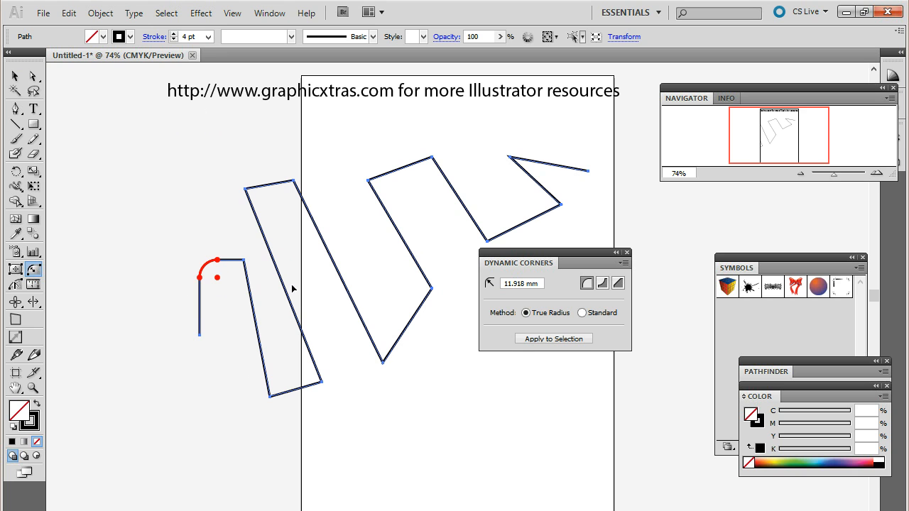
mouse_move(304, 218)
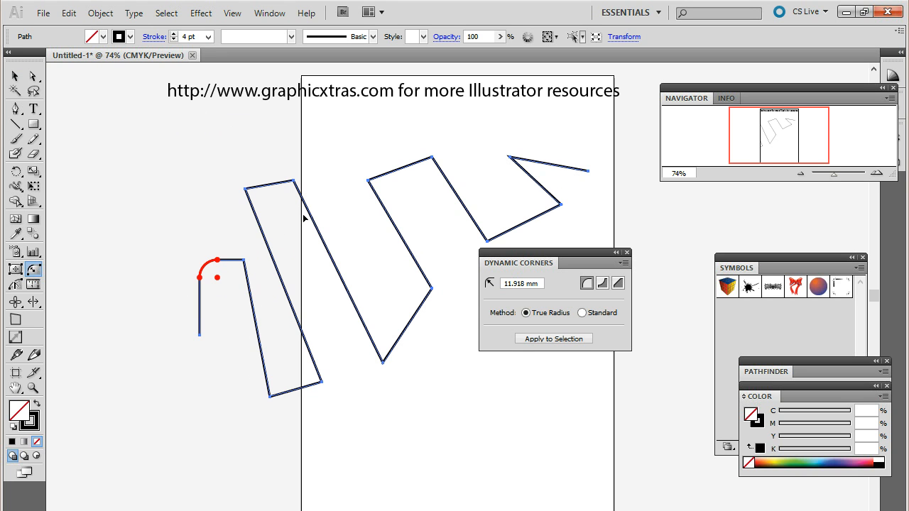
mouse_move(296, 167)
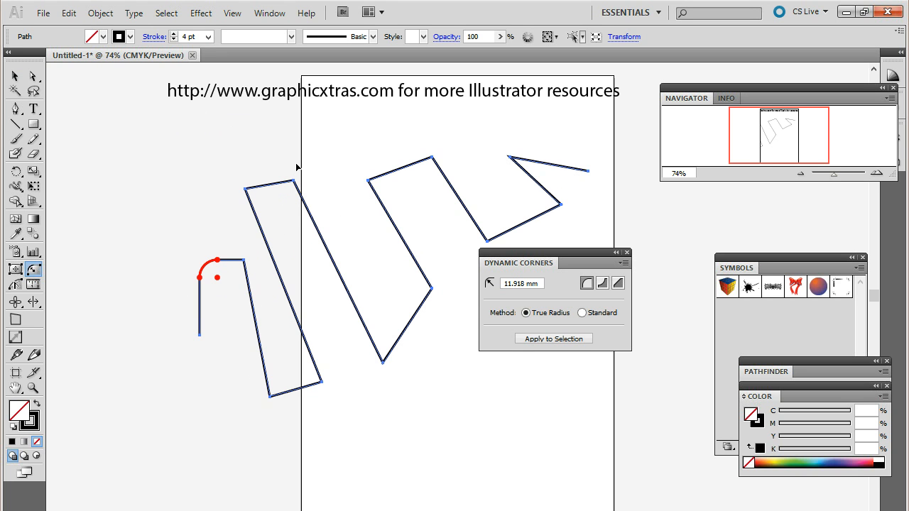
mouse_move(334, 344)
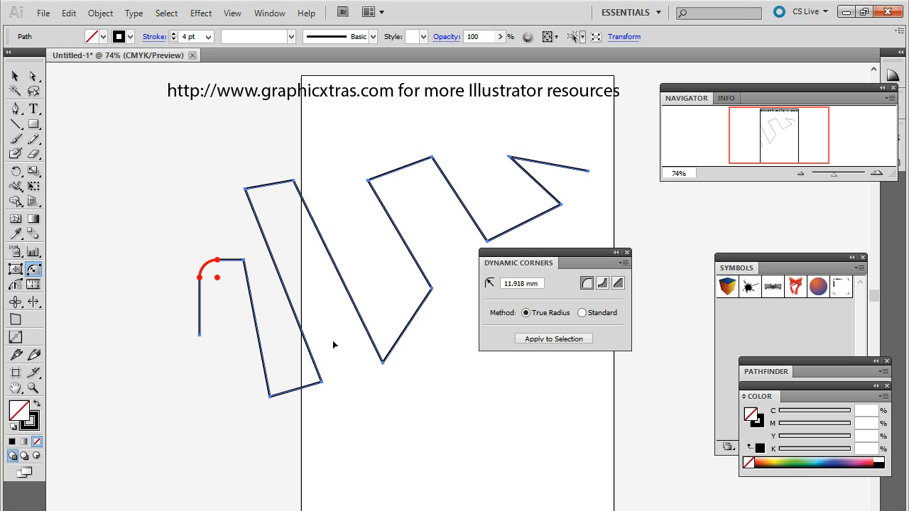
Round every zigzag corner with an 11.918 mm radius, then deselect the path
left_click(553, 339)
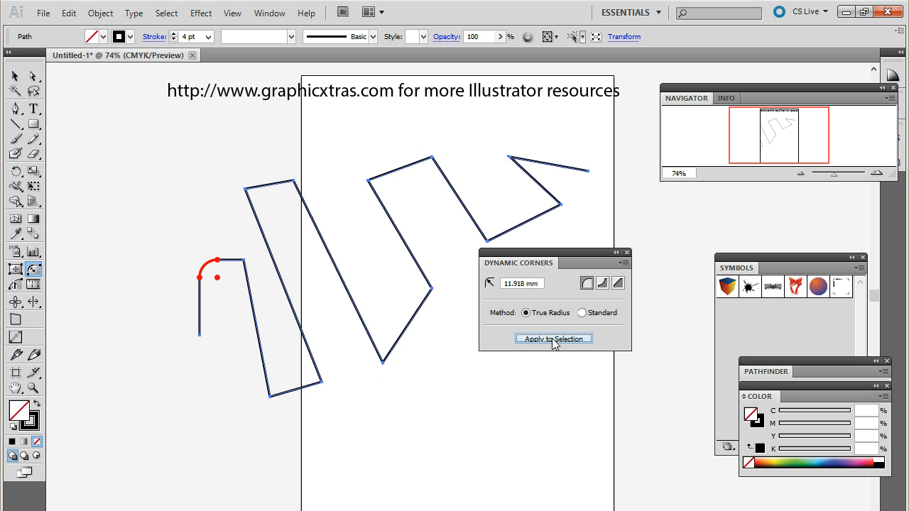
left_click(553, 338)
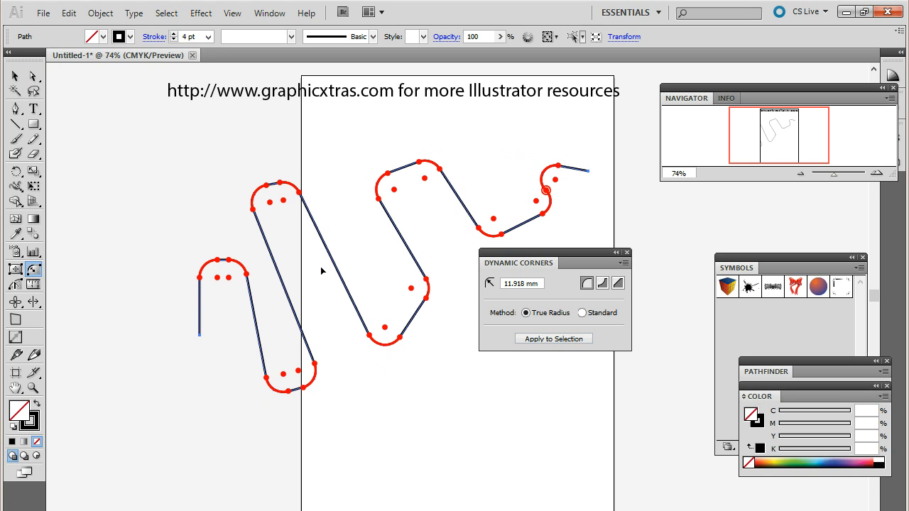
mouse_move(607, 214)
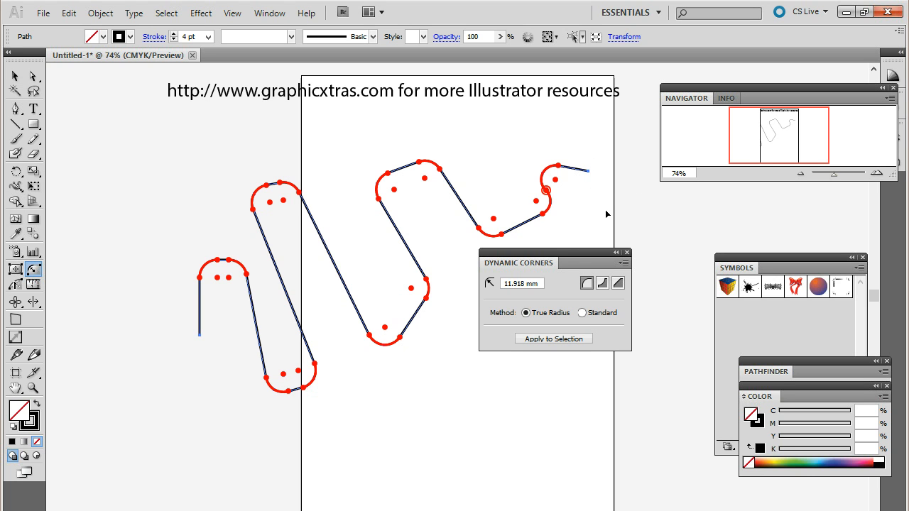
mouse_move(614, 268)
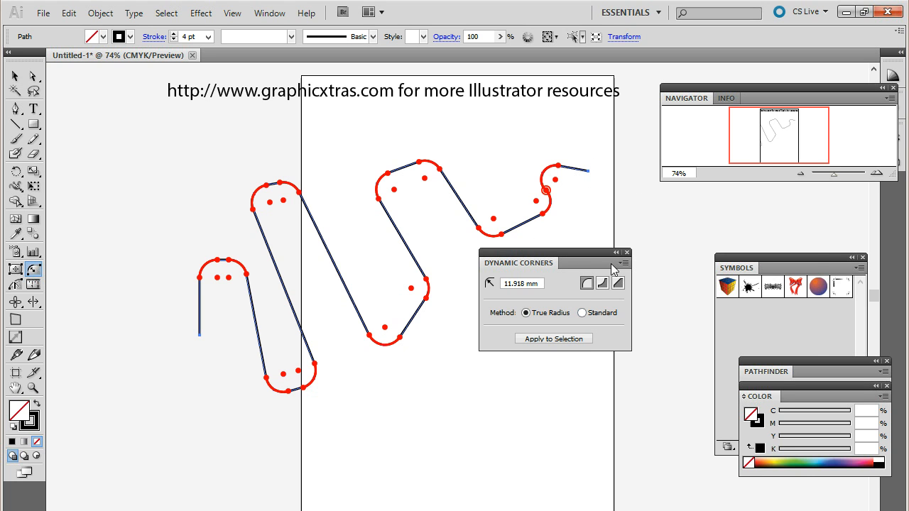
left_click(623, 263)
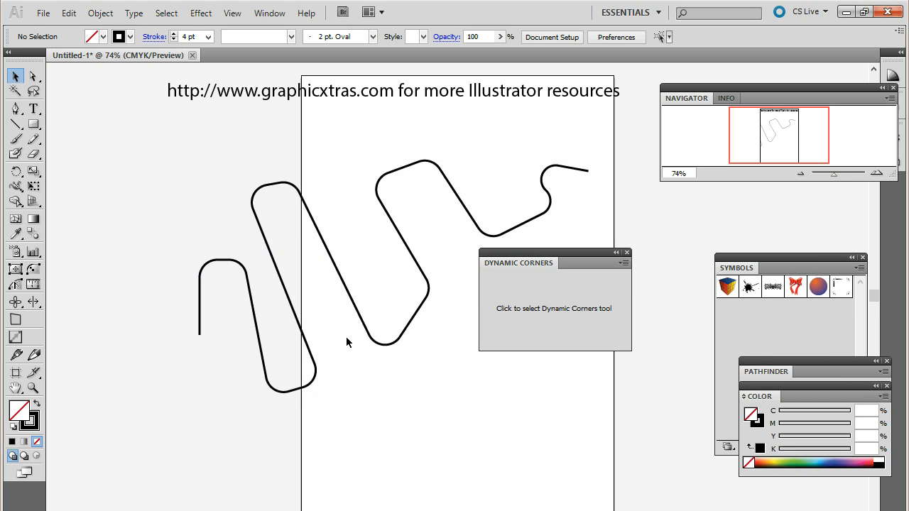
mouse_move(355, 302)
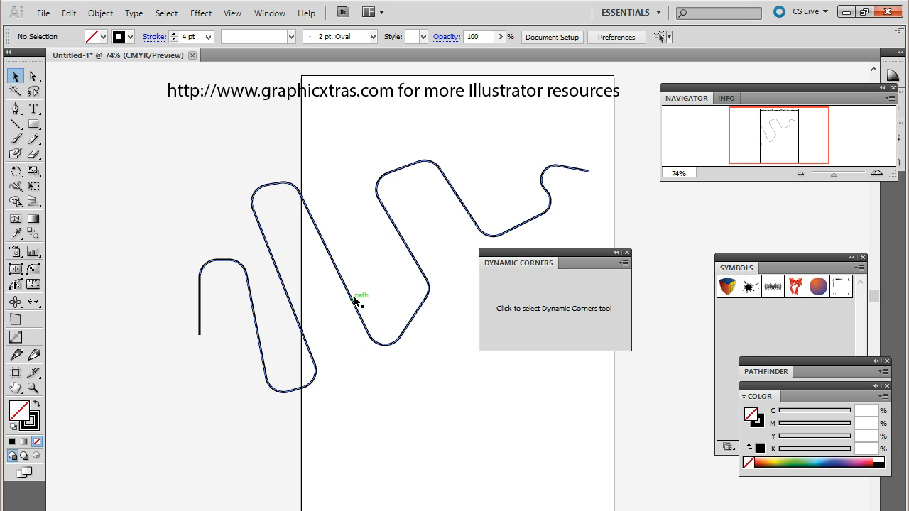